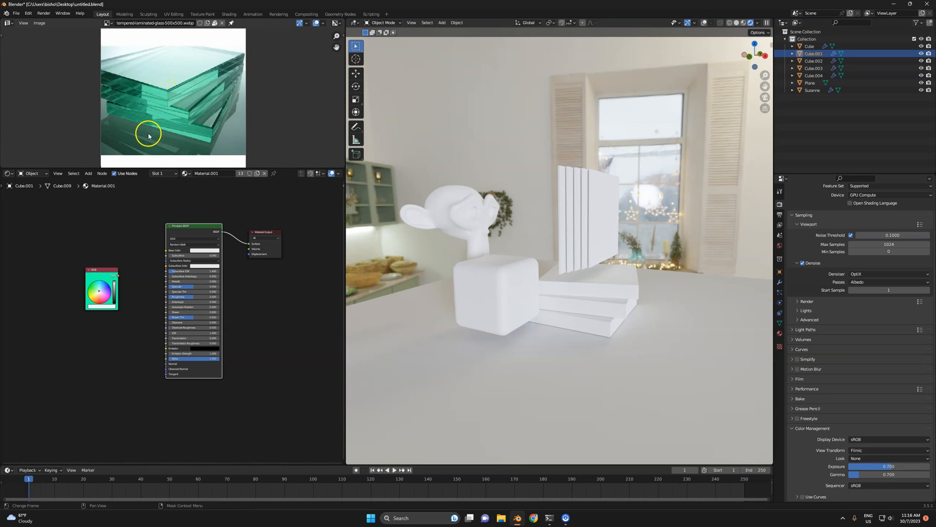
pyautogui.moveTo(153, 96)
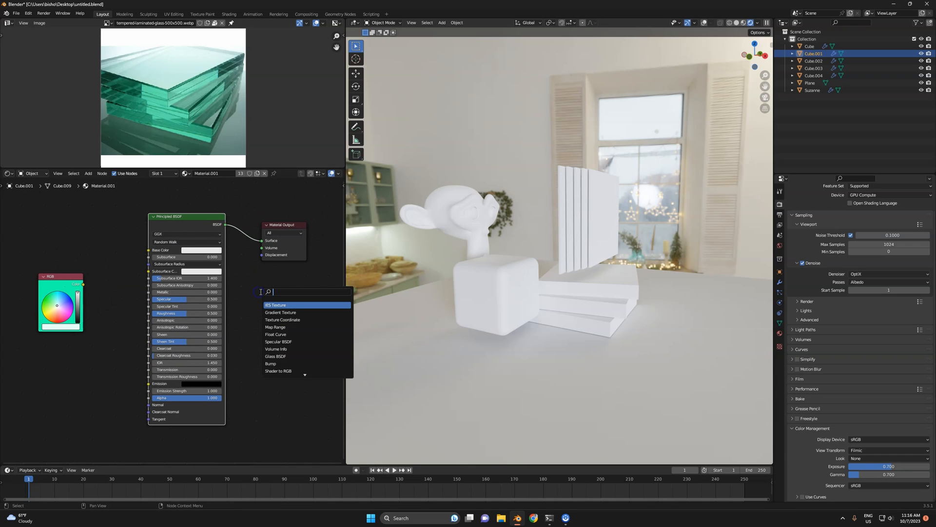
# - Add a Glass BSDF node, wire it to Surface and tint its colour green
pyautogui.write('gl')
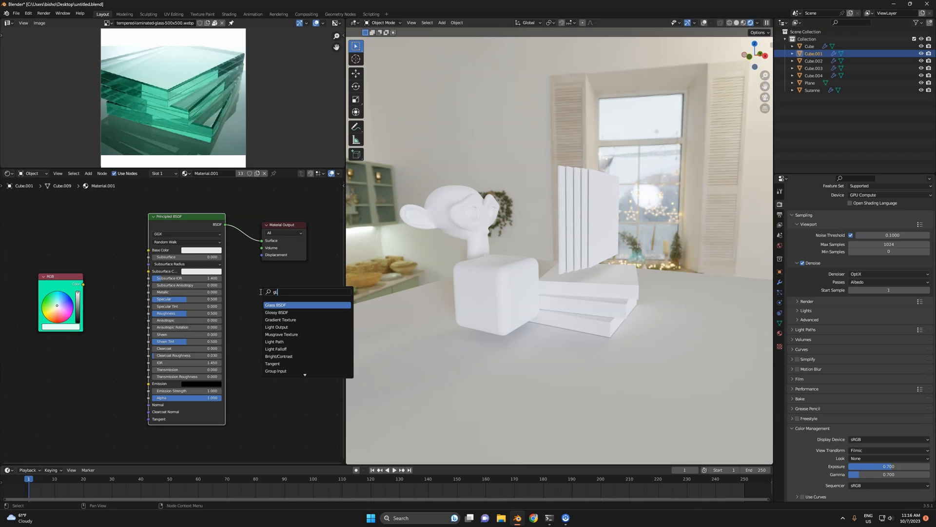
pyautogui.click(275, 304)
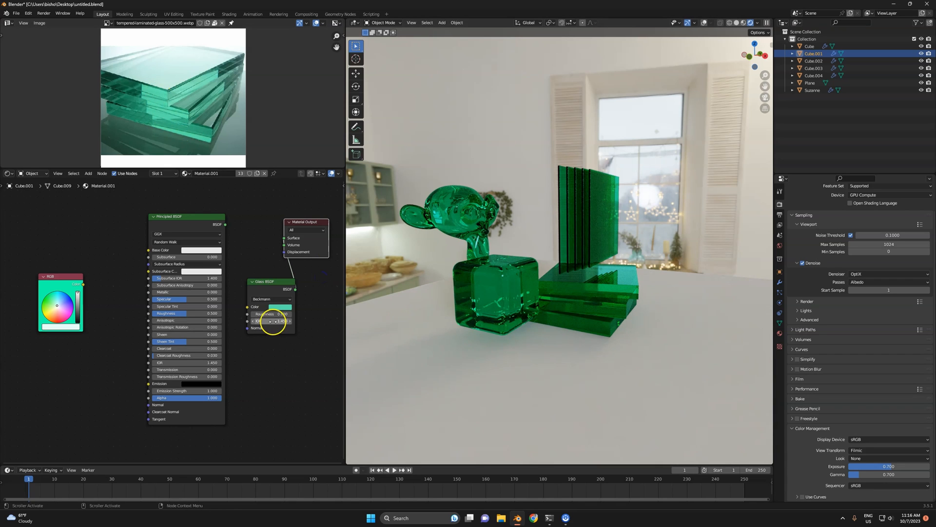
pyautogui.click(275, 306)
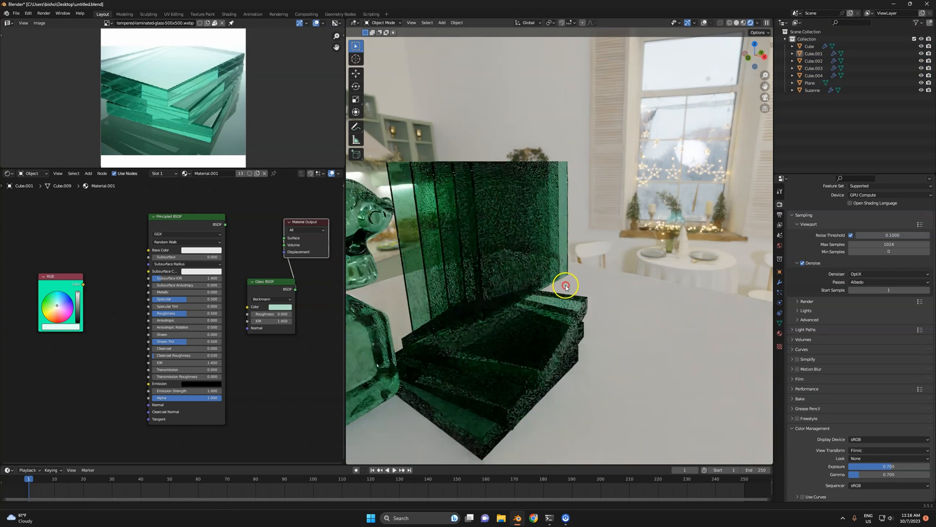
pyautogui.moveTo(565, 286); pyautogui.dragTo(389, 295)
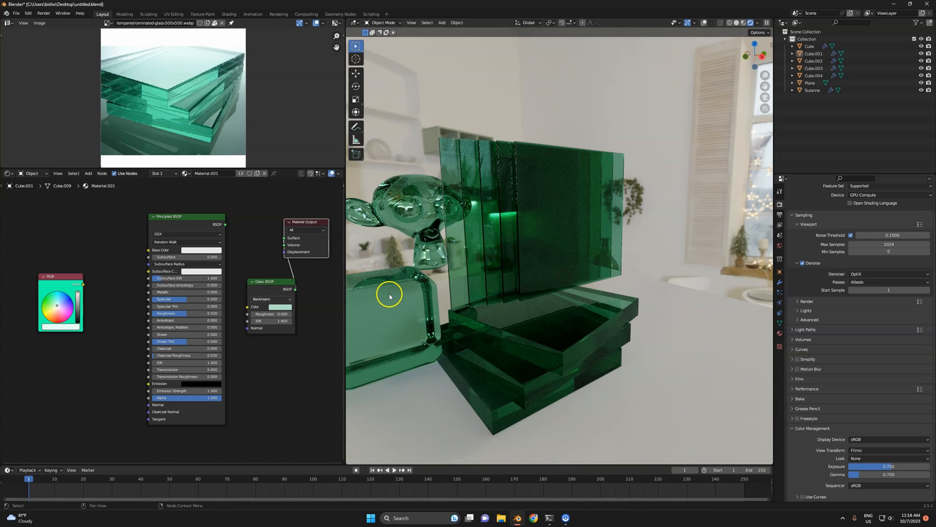
# - Shift the glass tint back to clear, check it from the front, then delete the Glass BSDF
pyautogui.click(283, 306)
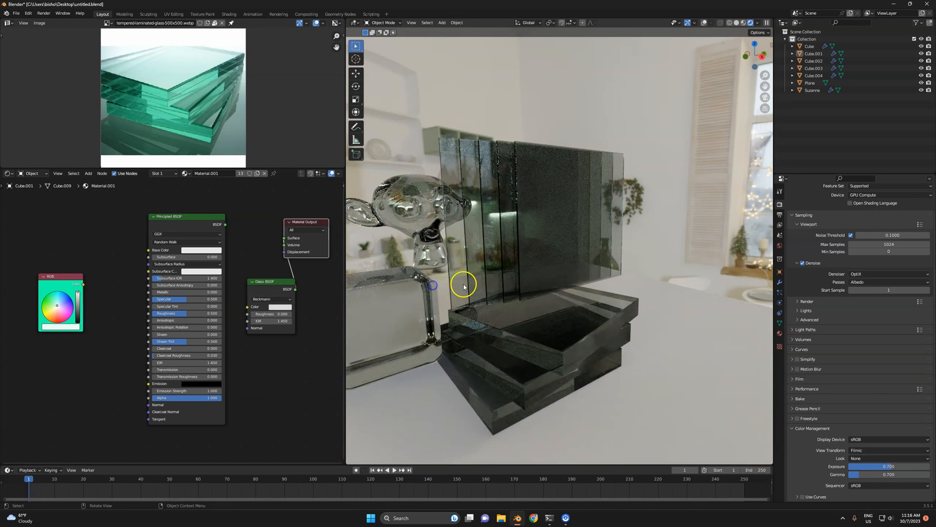
pyautogui.click(279, 306)
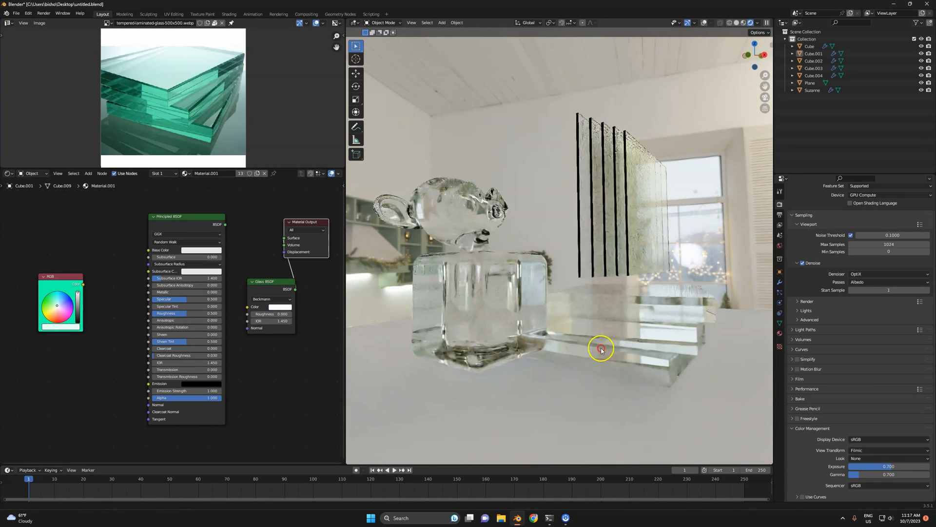
pyautogui.moveTo(601, 349); pyautogui.dragTo(631, 297)
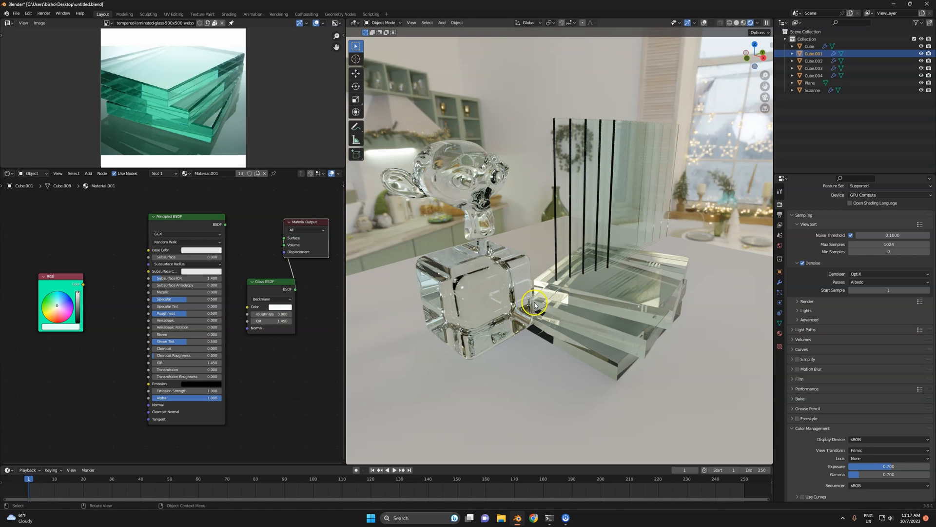
pyautogui.press('s')
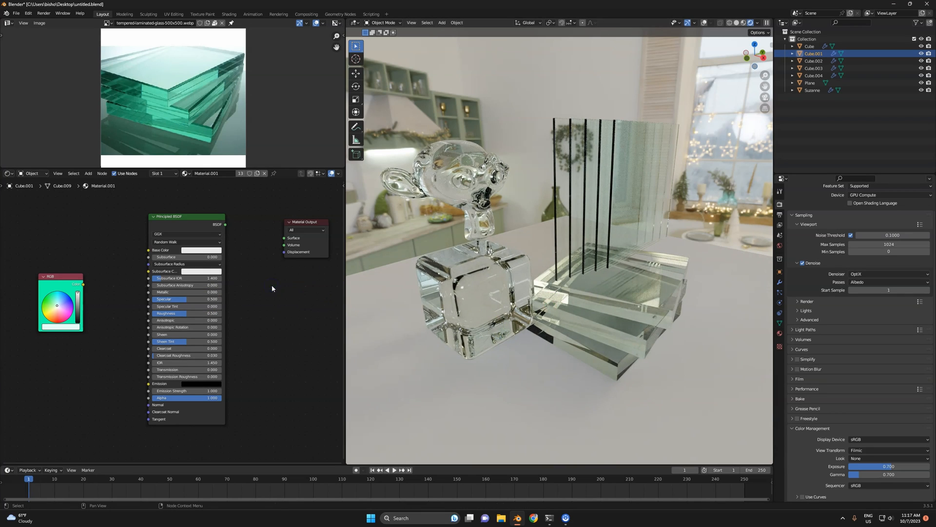
# - Reconnect the Principled BSDF with Transmission 1, test teal and red tints, then set Base Color white
pyautogui.click(224, 225)
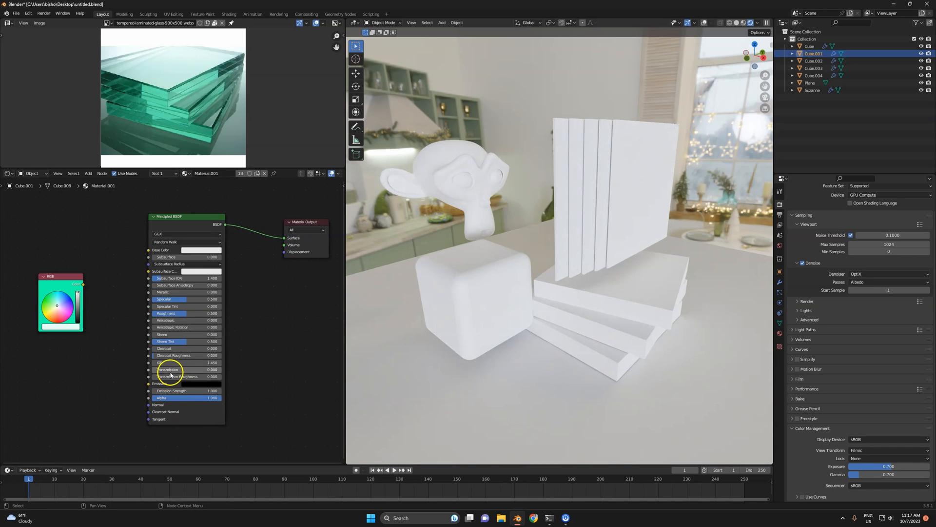
pyautogui.click(201, 249)
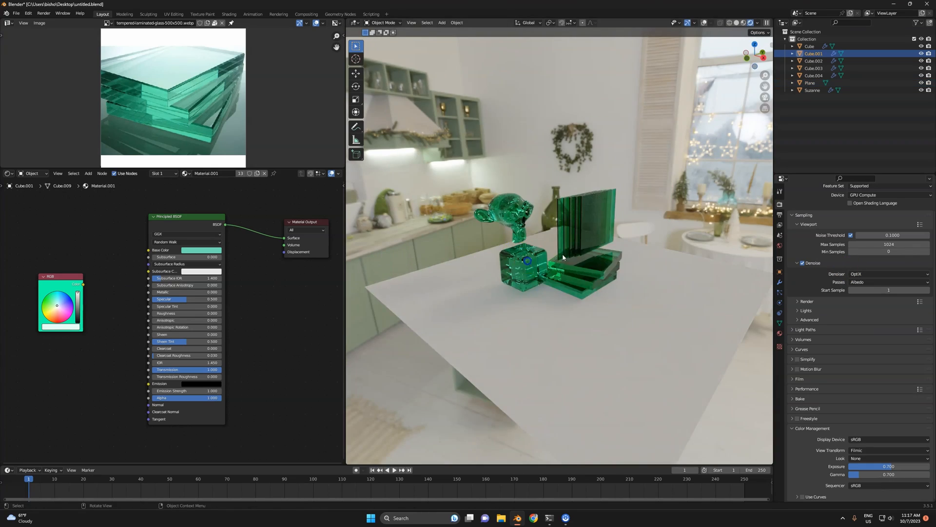
pyautogui.press('s')
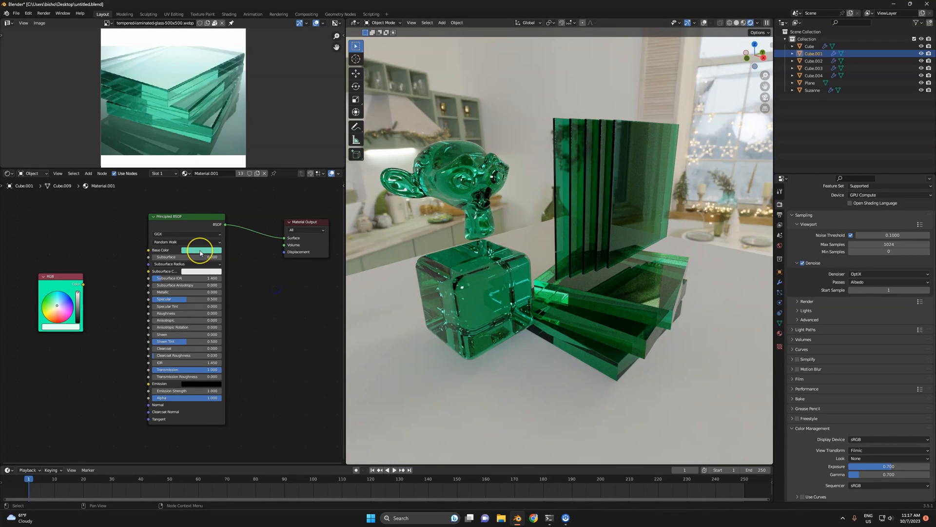
pyautogui.click(200, 249)
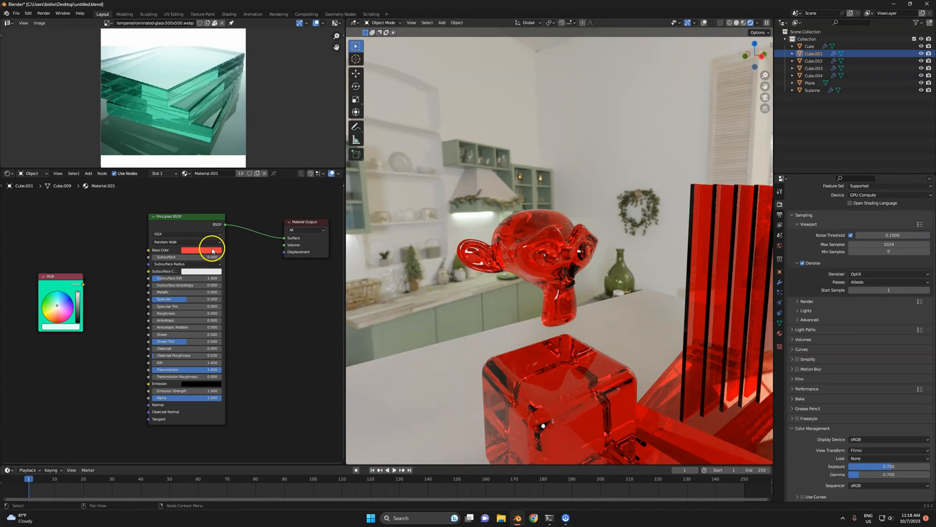
pyautogui.click(201, 250)
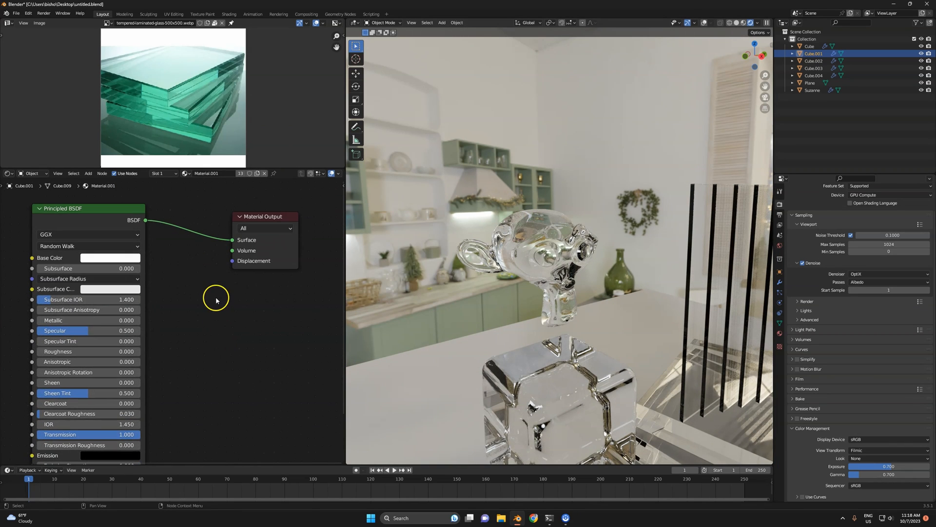
# - Add a Volume Absorption node on the Volume input, turquoise RGB colour and Density 5
pyautogui.write('volum')
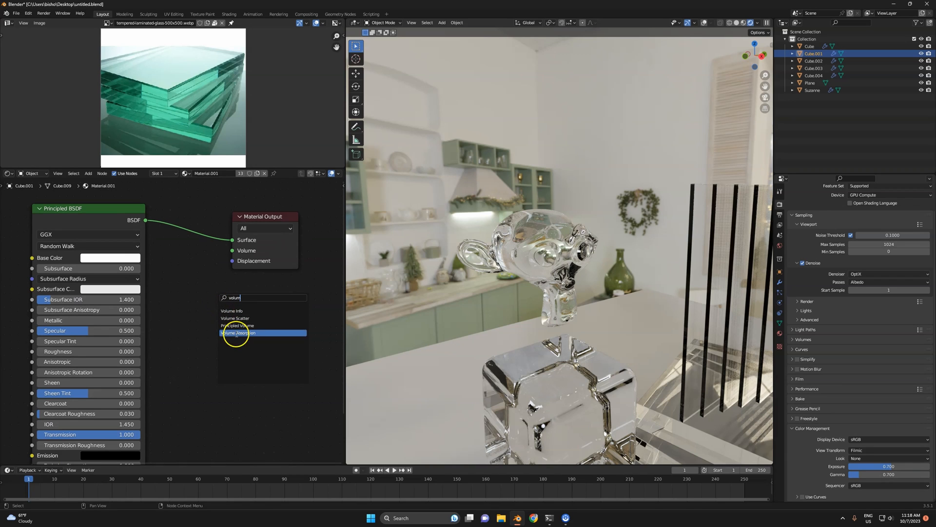
pyautogui.click(237, 332)
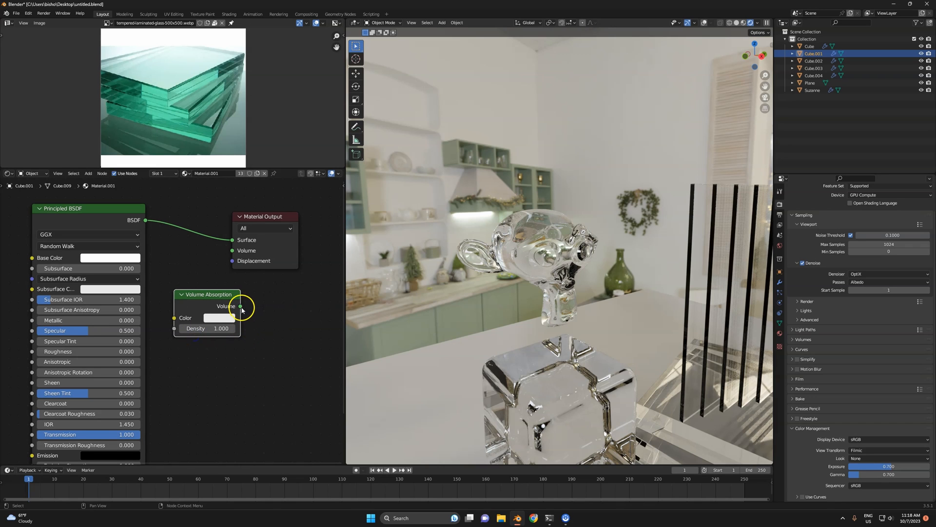
pyautogui.moveTo(240, 305); pyautogui.dragTo(232, 251)
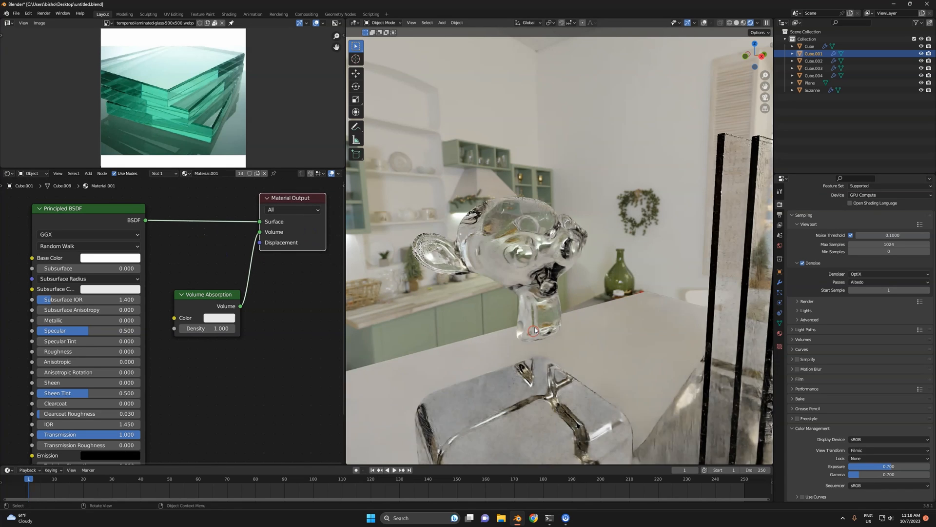
pyautogui.click(219, 318)
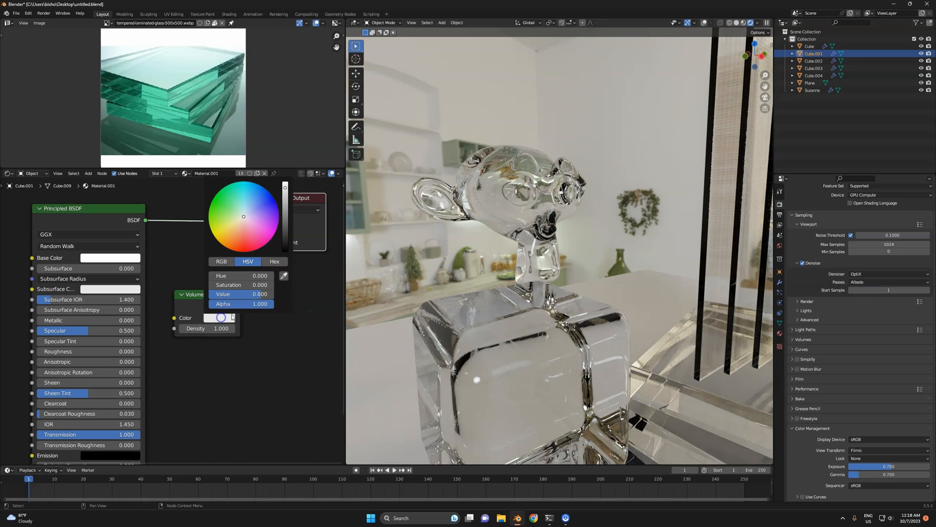
pyautogui.click(220, 317)
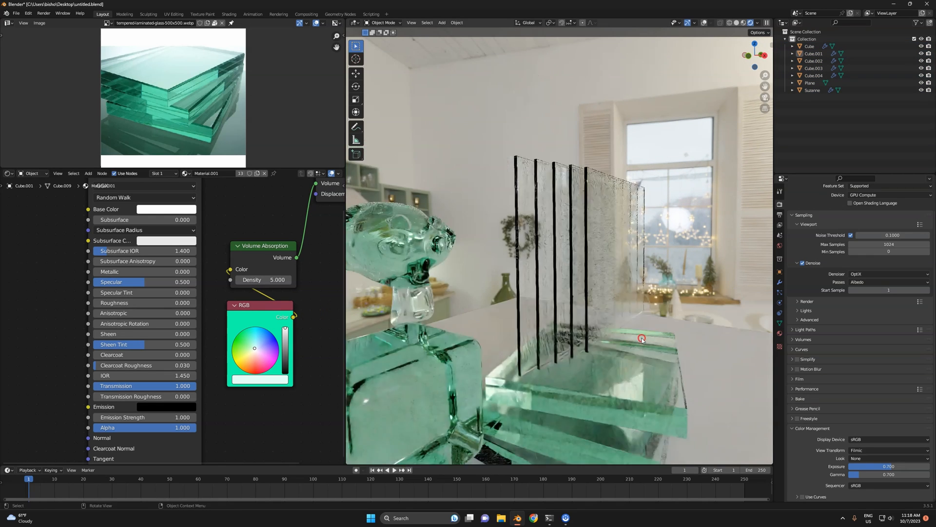
# - Duplicate a small glass cube onto the table and orbit to compare thin and thick tint
pyautogui.moveTo(642, 339); pyautogui.dragTo(541, 309)
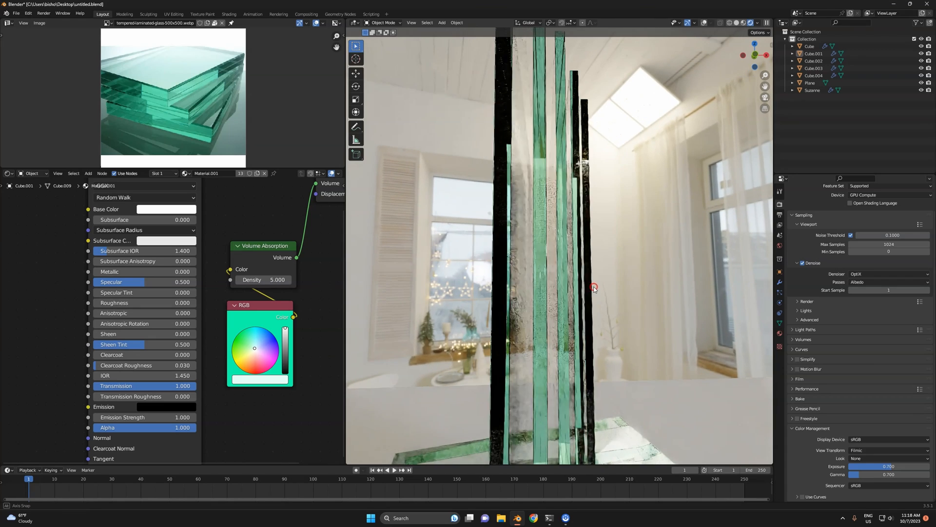
pyautogui.moveTo(594, 288); pyautogui.dragTo(616, 323)
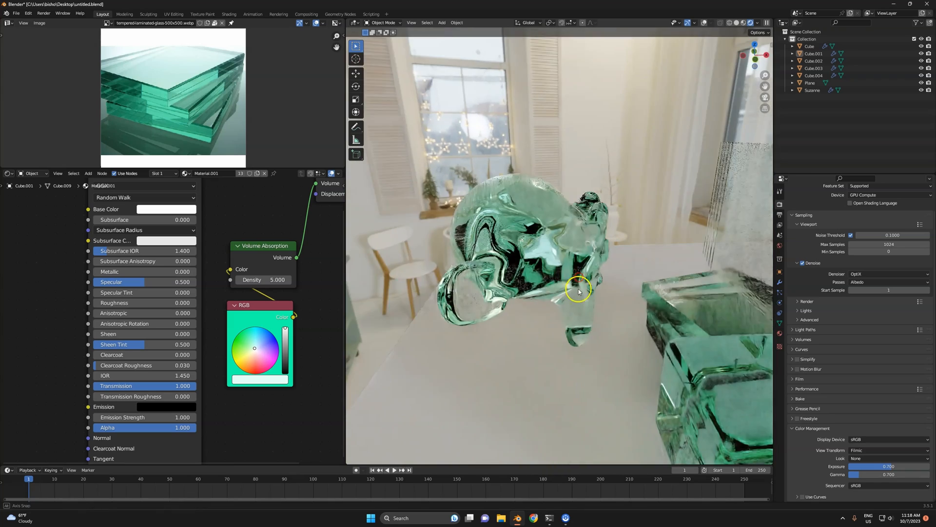
pyautogui.moveTo(578, 292); pyautogui.dragTo(597, 254)
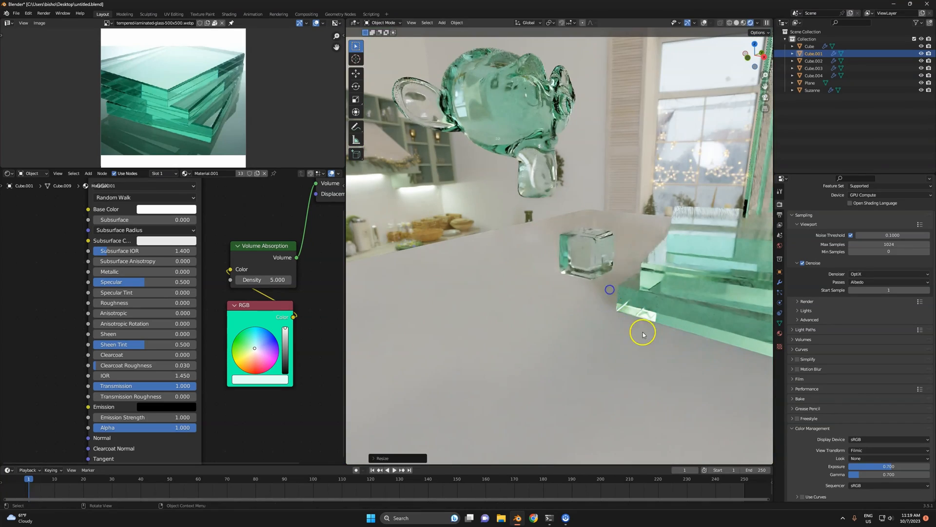
pyautogui.moveTo(643, 334); pyautogui.dragTo(531, 269)
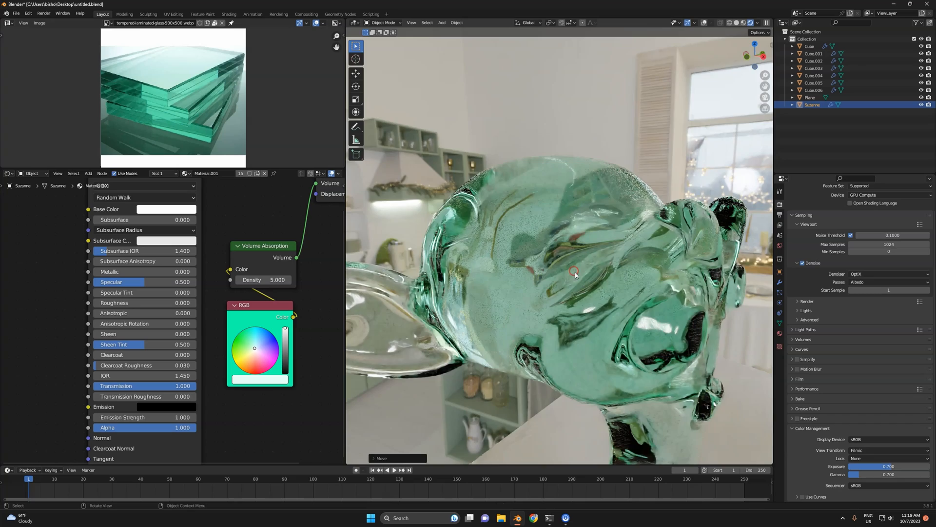
pyautogui.moveTo(575, 270); pyautogui.dragTo(537, 349)
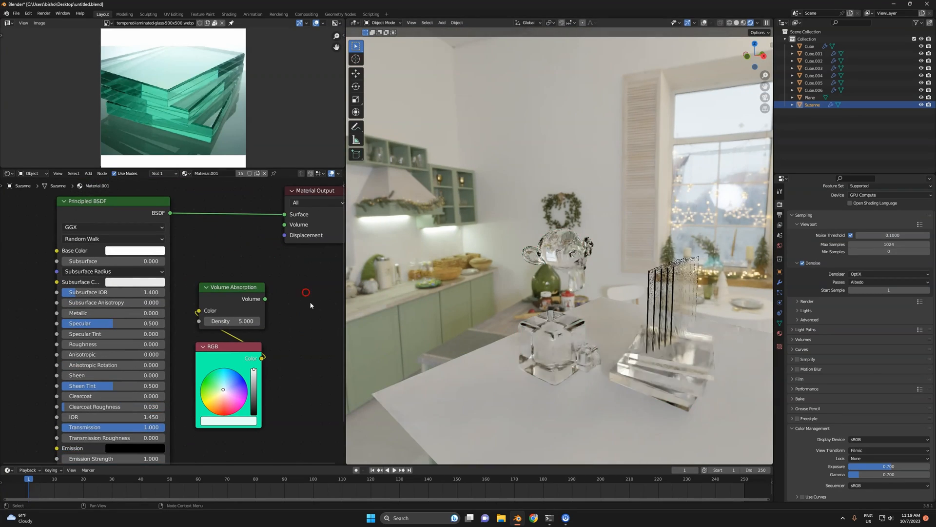
pyautogui.click(135, 250)
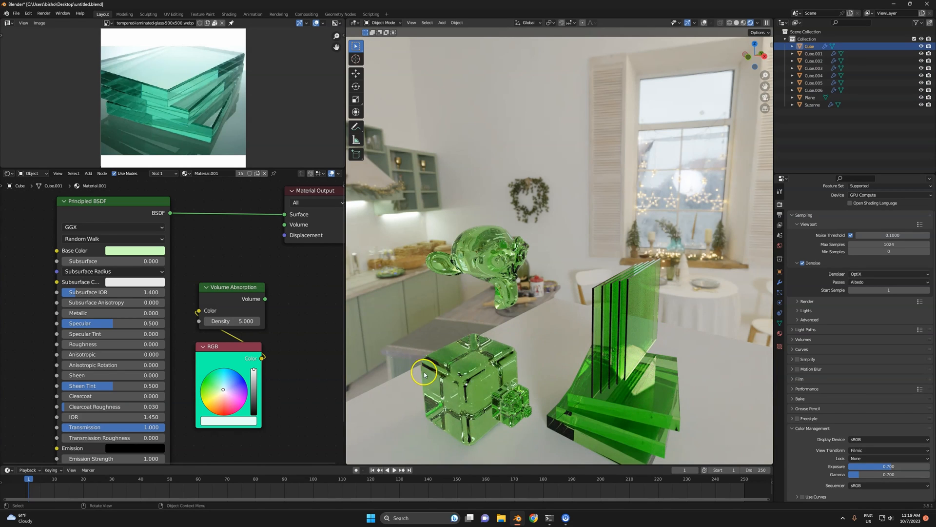
pyautogui.moveTo(424, 374); pyautogui.dragTo(461, 361)
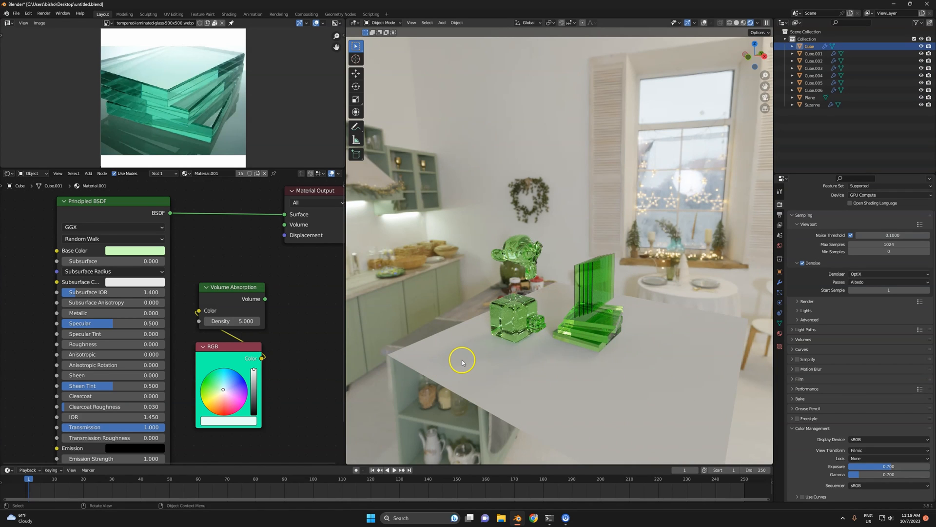
pyautogui.moveTo(465, 363)
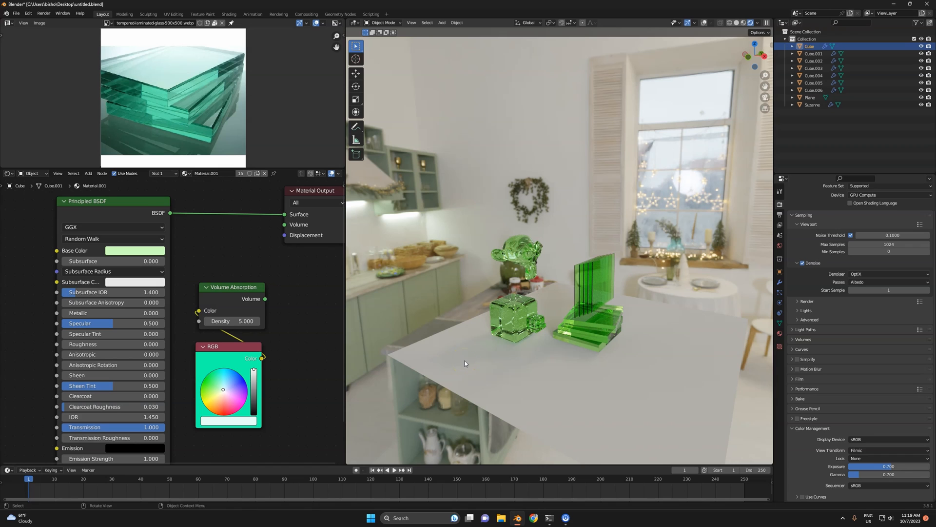
pyautogui.moveTo(610, 440)
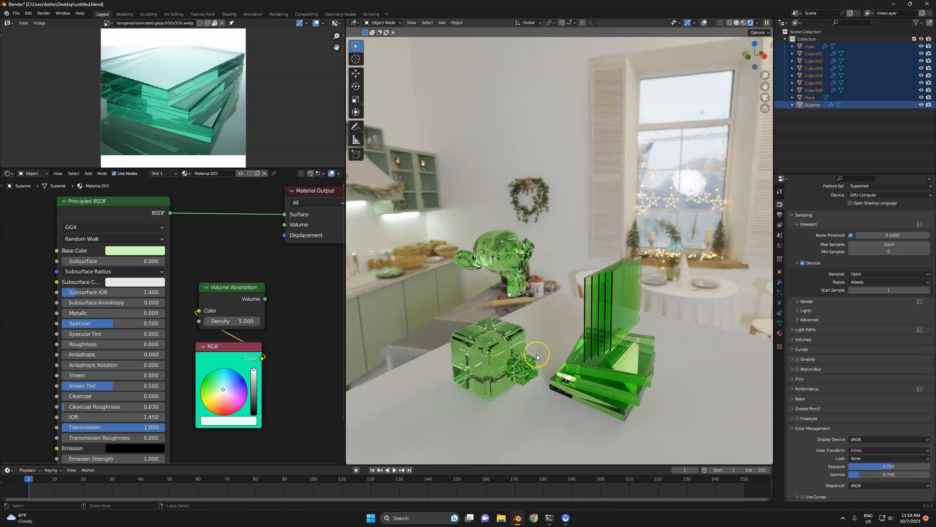
pyautogui.click(135, 249)
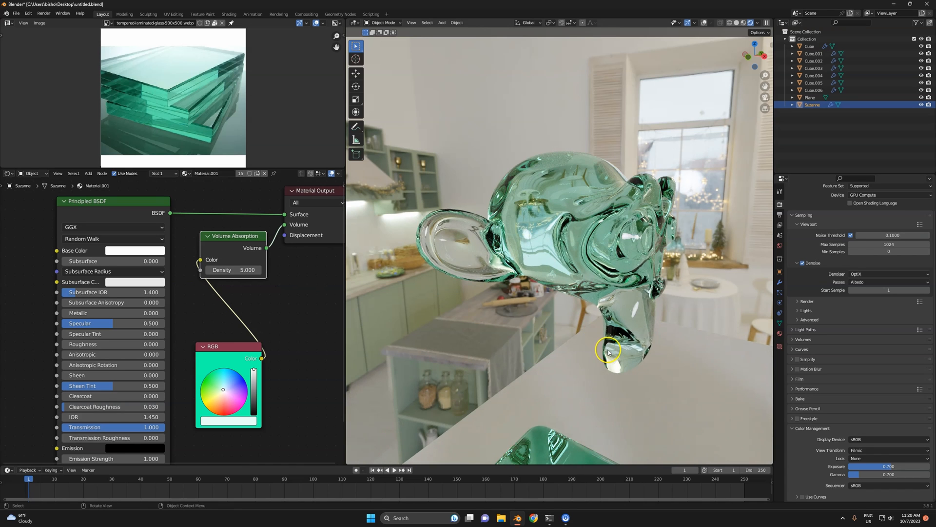
pyautogui.moveTo(608, 349); pyautogui.dragTo(602, 292)
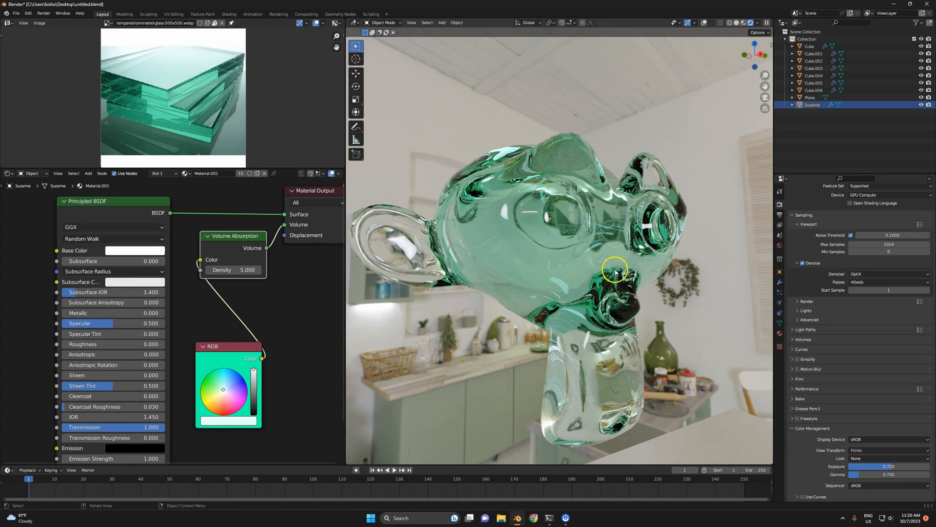
pyautogui.moveTo(616, 269); pyautogui.dragTo(545, 294)
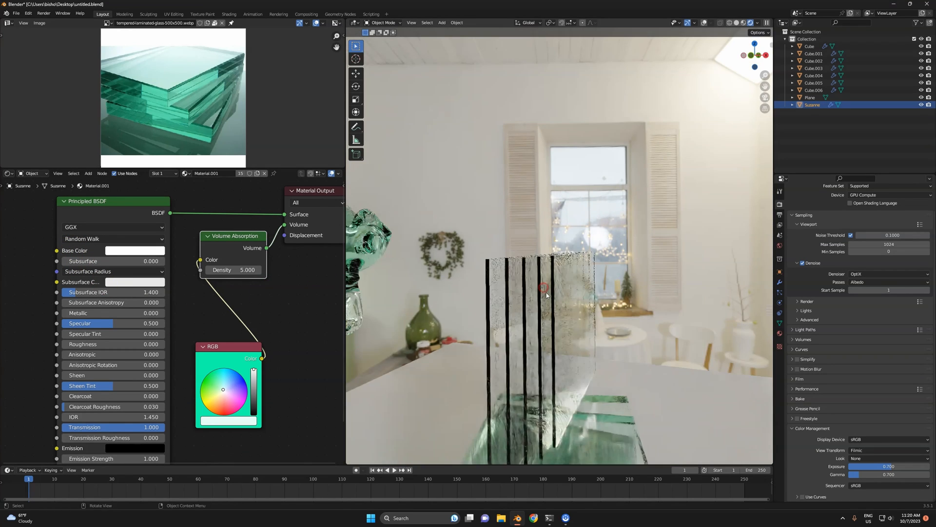
pyautogui.moveTo(545, 294); pyautogui.dragTo(605, 238)
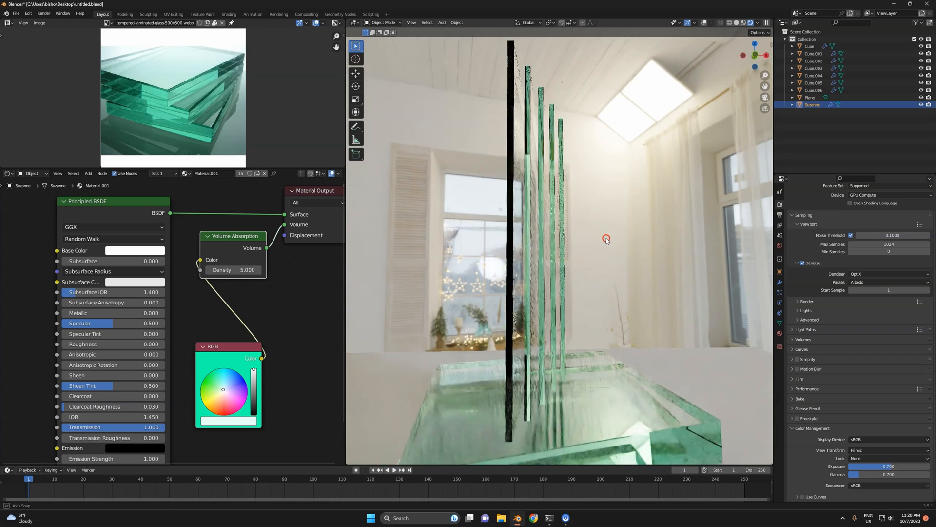